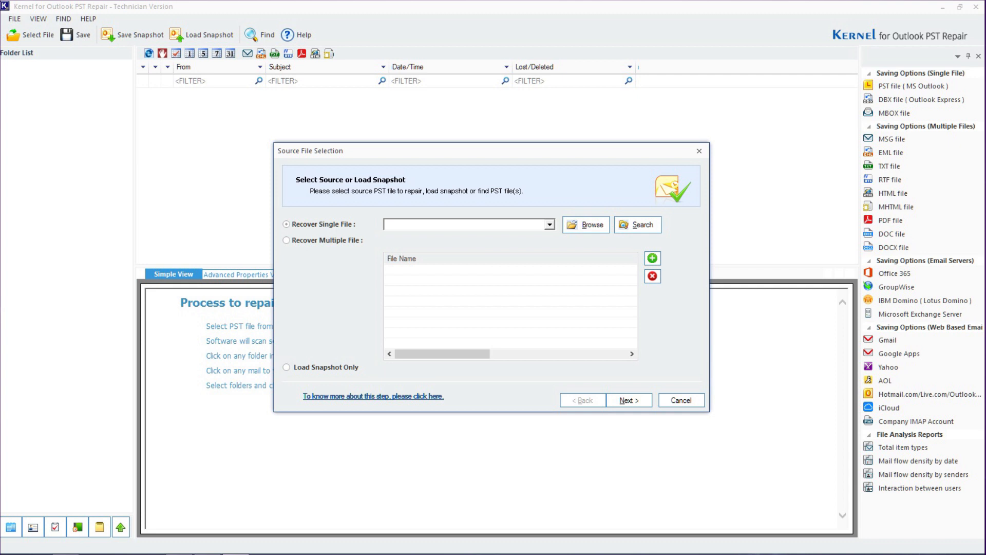
- Select the damaged PST from Desktop\test files as the single file to repair and start the scan
click(585, 224)
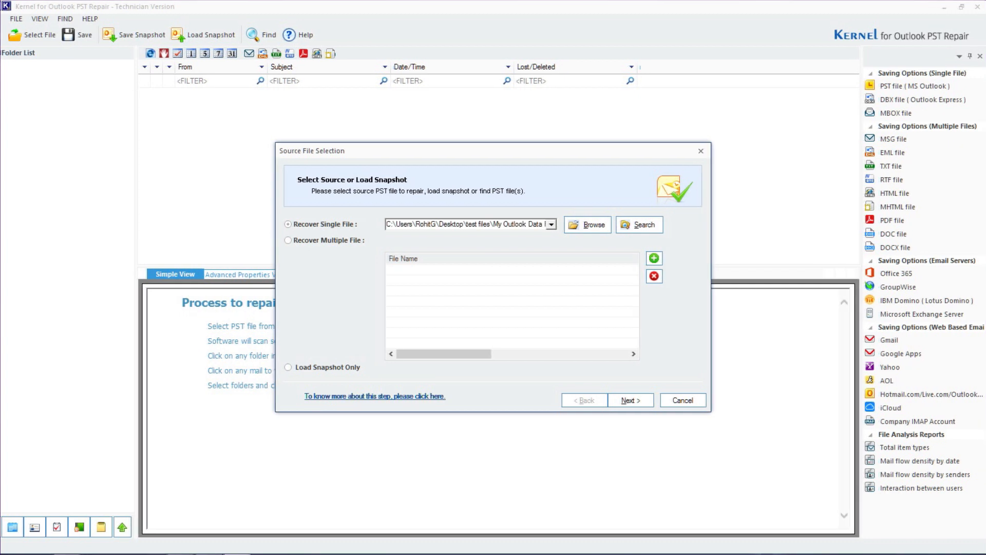
click(631, 400)
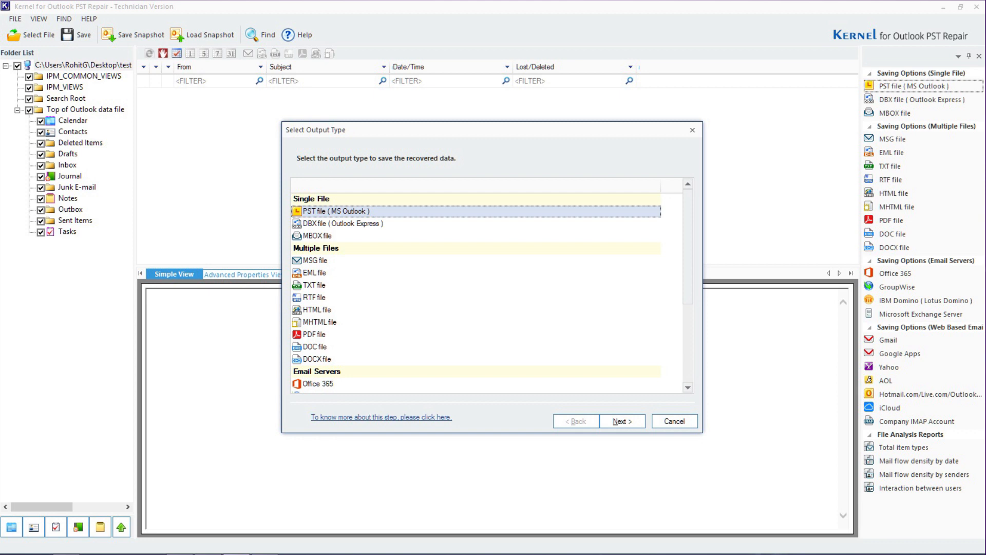
- Choose PST file (MS Outlook) as the output type for the recovered mailbox
click(616, 421)
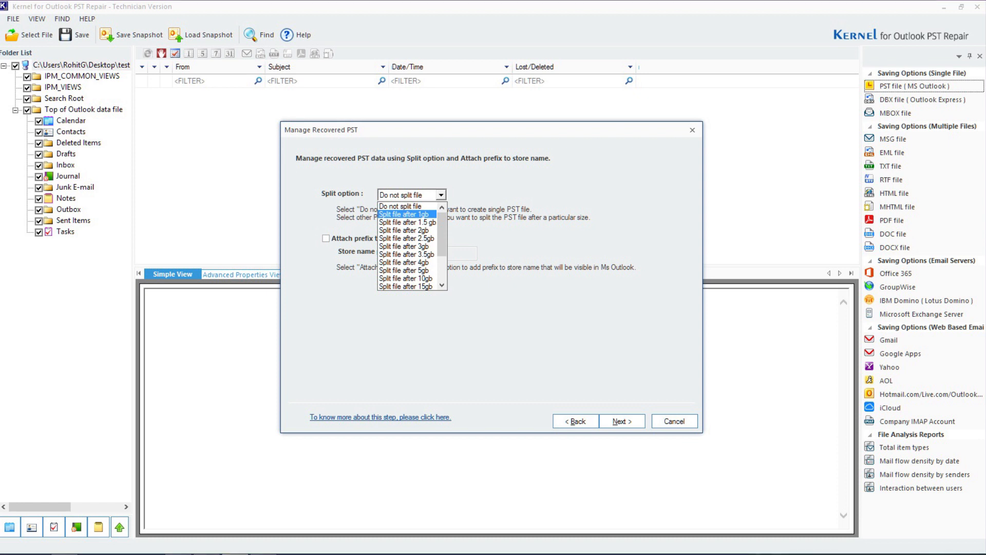
- Keep the recovered data in a single, unsplit PST and proceed to the saving path
click(623, 421)
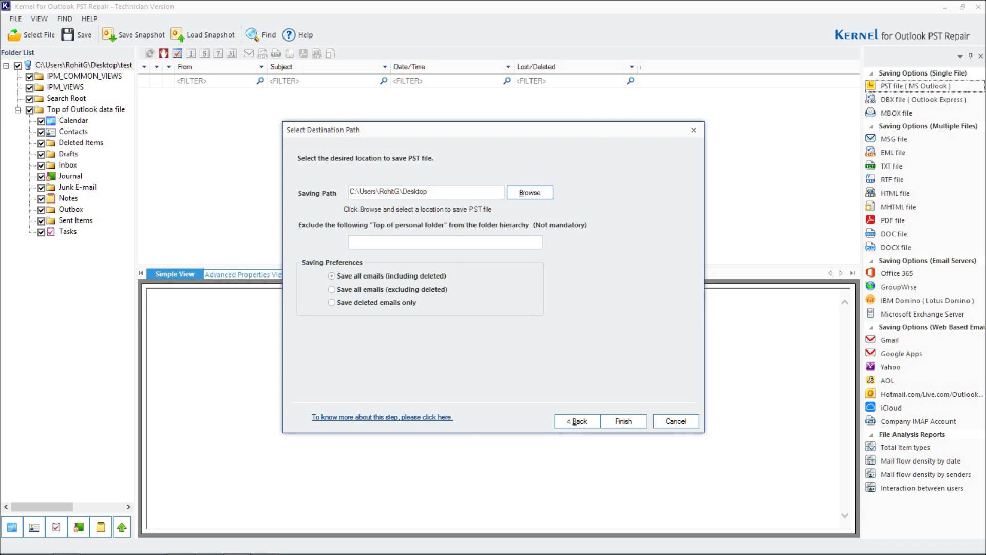
- Save all emails, including deleted, as a new PST on the Desktop and confirm success
click(625, 422)
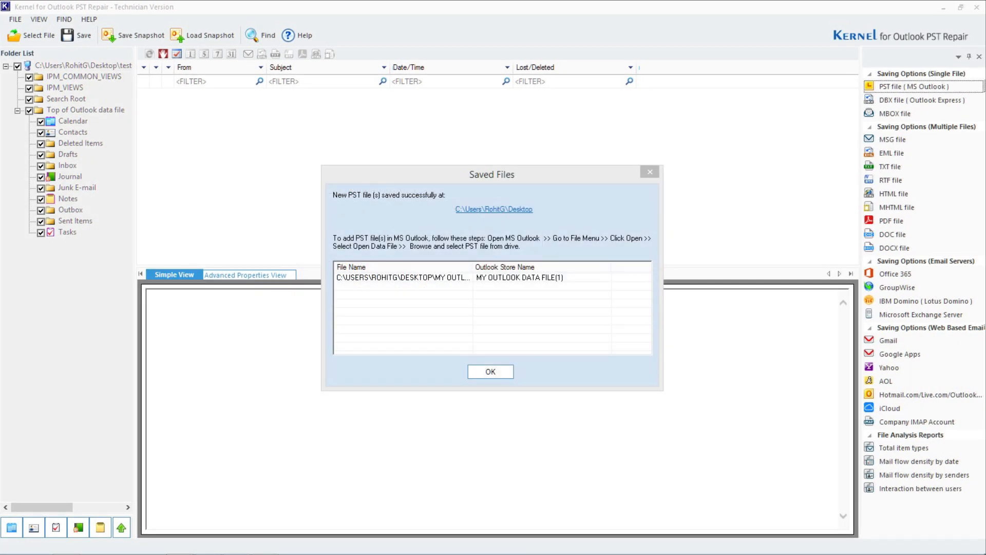